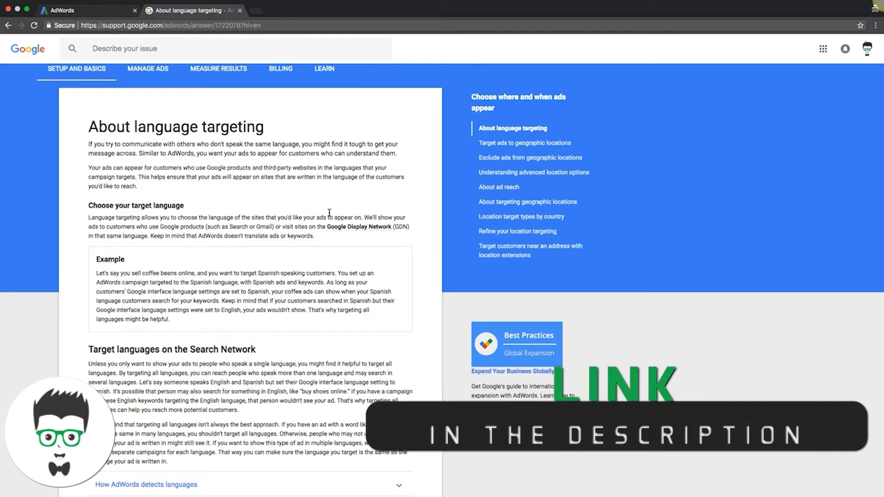
Return to AdWords and open the White Label PPC (NEW) campaign's Settings page.
{"action": "scroll", "scroll_direction": "down", "scroll_amount": 3}
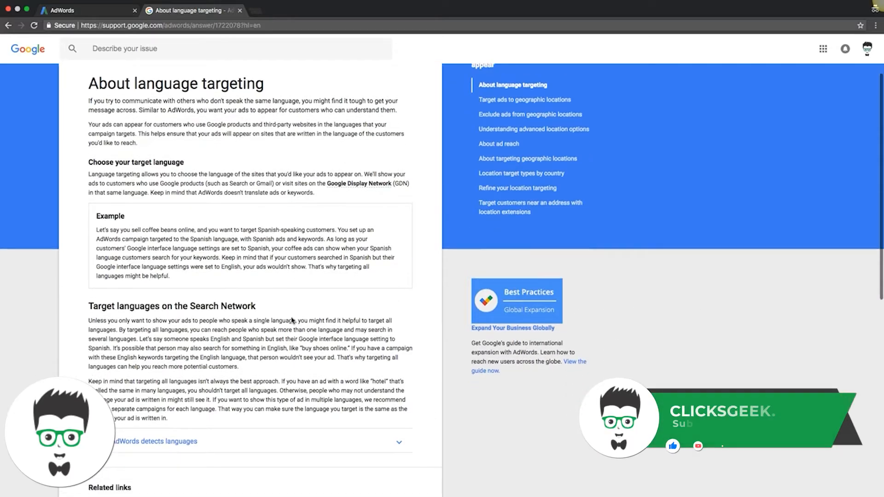
{"action": "scroll", "scroll_direction": "down", "scroll_amount": 3}
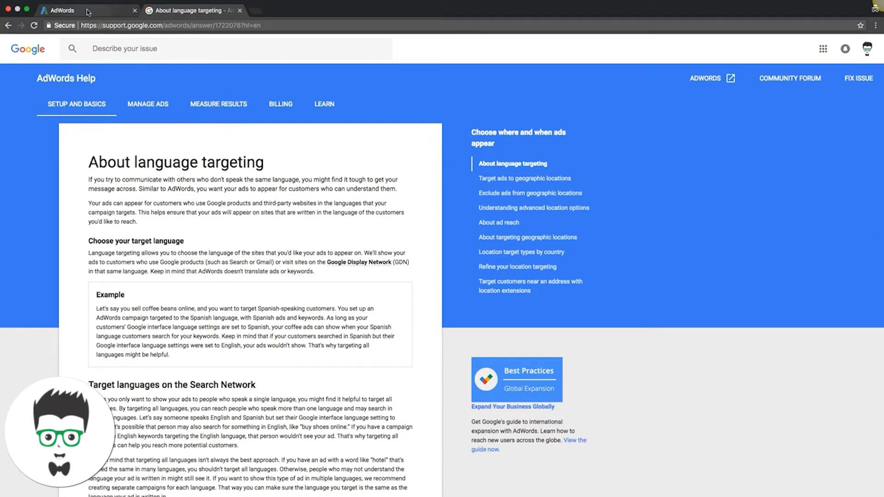
{"action": "left_click", "coordinate": [62, 10]}
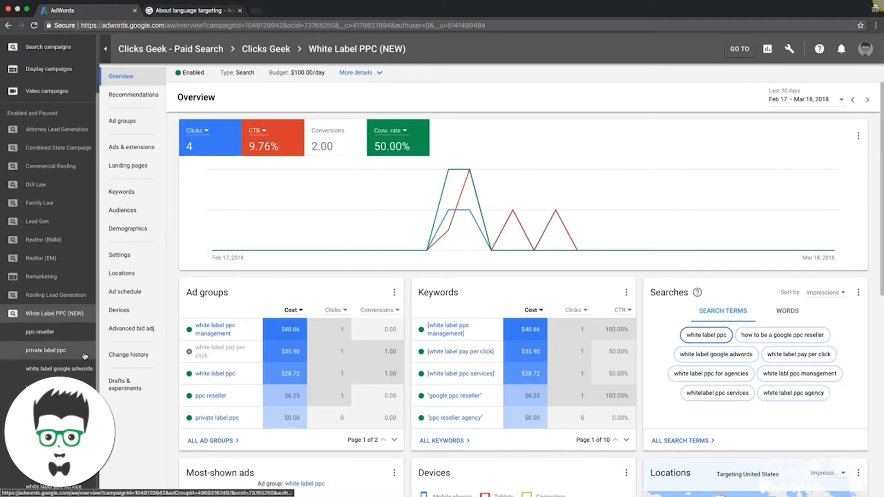
{"action": "mouse_move", "coordinate": [129, 245]}
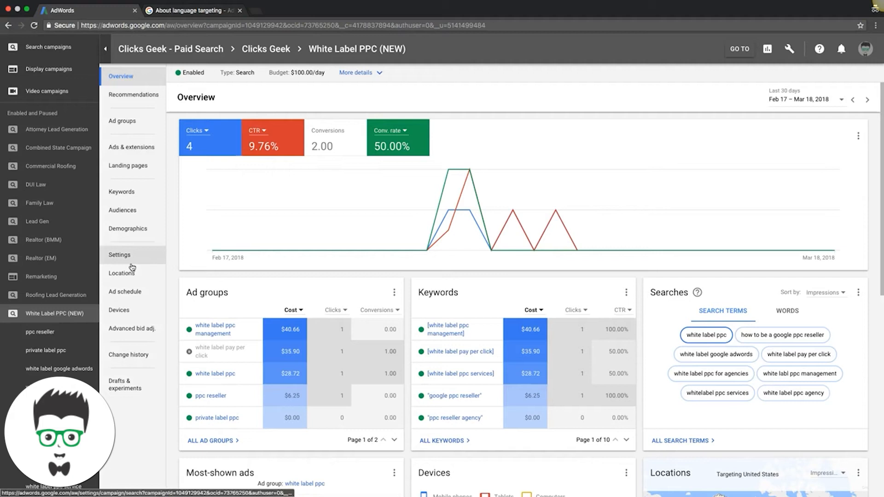
{"action": "left_click", "coordinate": [119, 254]}
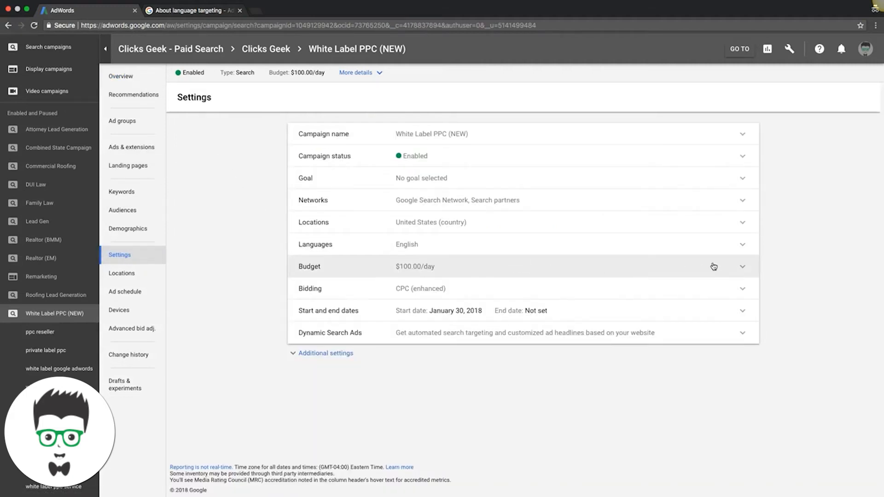
Expand the Languages row to edit the campaign's language, currently English.
{"action": "left_click", "coordinate": [315, 244]}
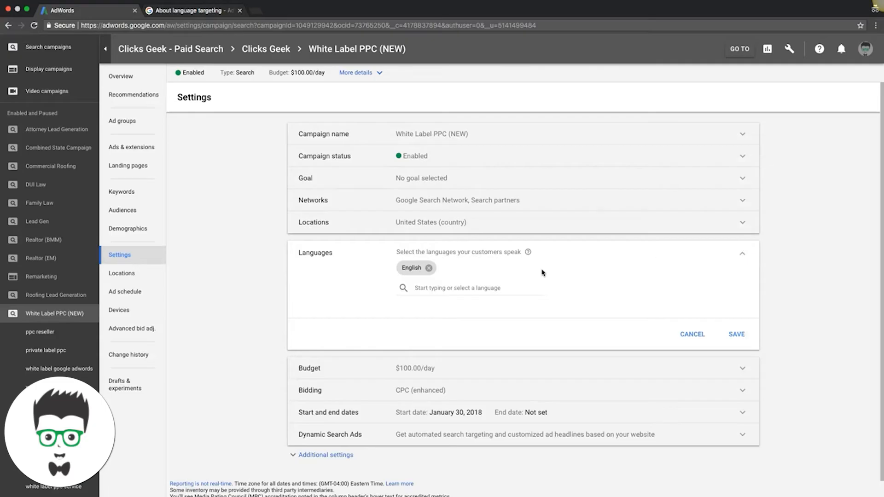
{"action": "mouse_move", "coordinate": [528, 252]}
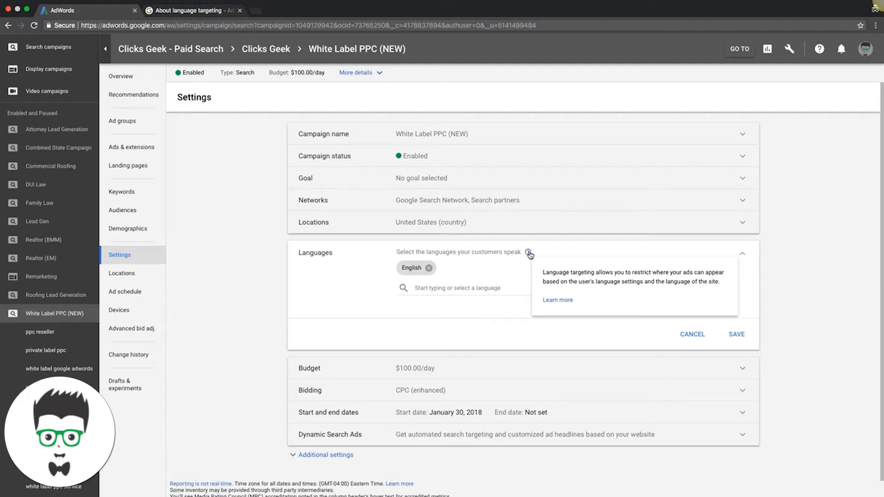
Open the language dropdown and scroll the checkbox list, with only English checked.
{"action": "left_click", "coordinate": [468, 288]}
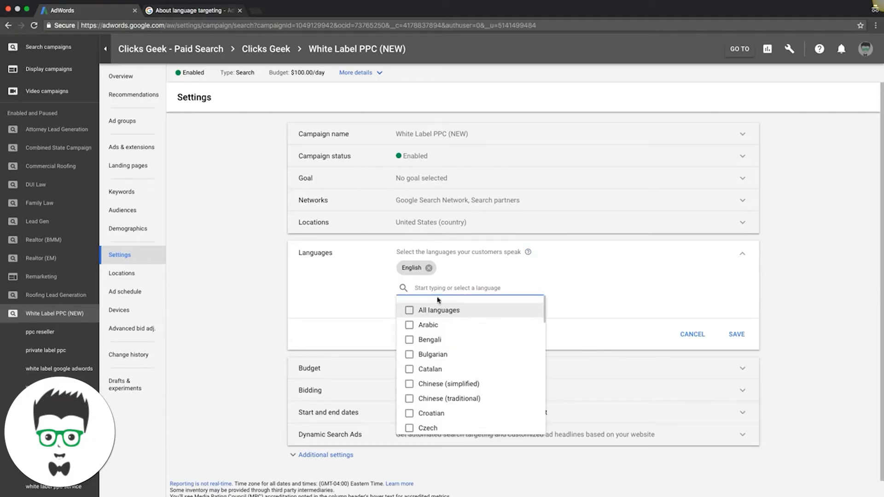
{"action": "scroll", "scroll_direction": "down", "scroll_amount": 3}
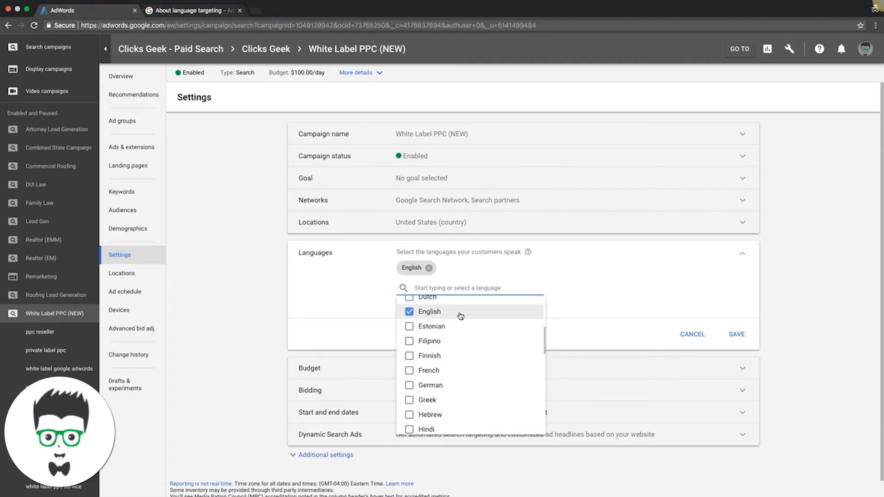
{"action": "scroll", "scroll_direction": "down", "scroll_amount": 3}
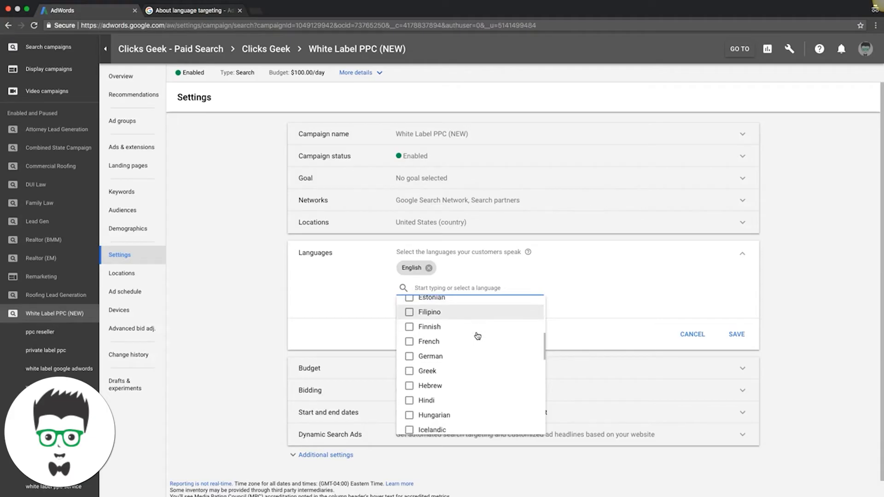
{"action": "scroll", "scroll_direction": "down", "scroll_amount": 3}
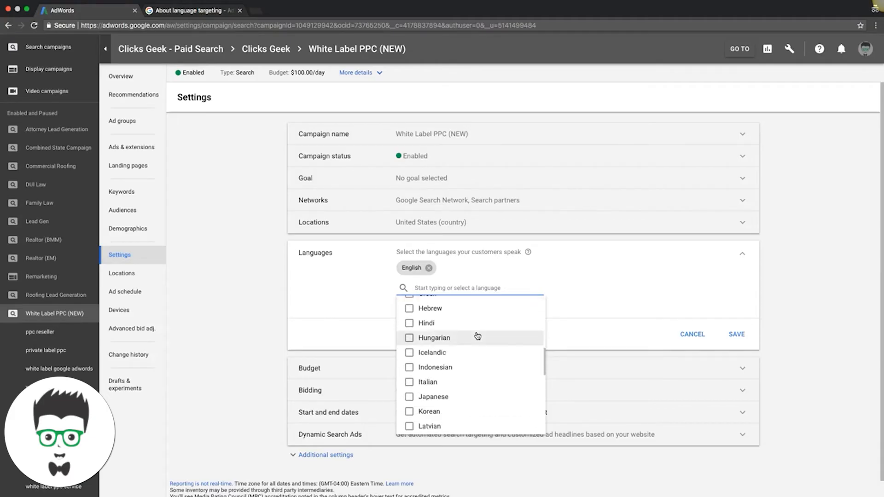
{"action": "scroll", "scroll_direction": "down", "scroll_amount": 3}
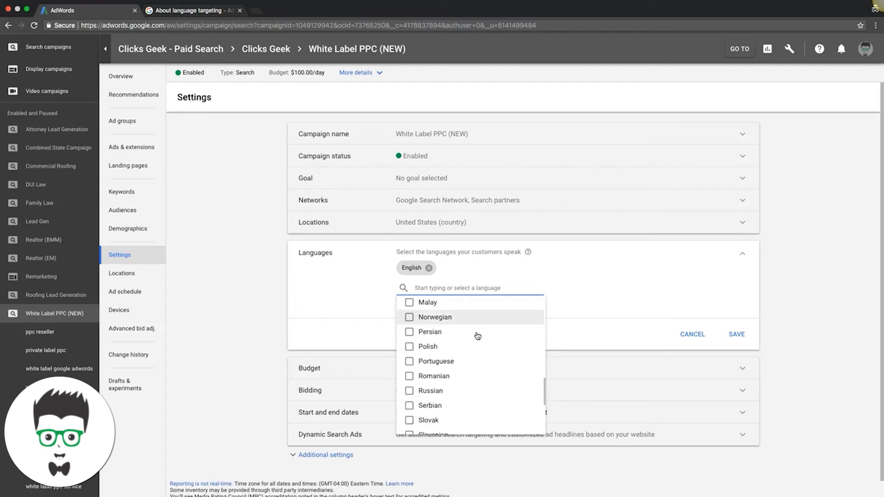
{"action": "scroll", "scroll_direction": "down", "scroll_amount": 3}
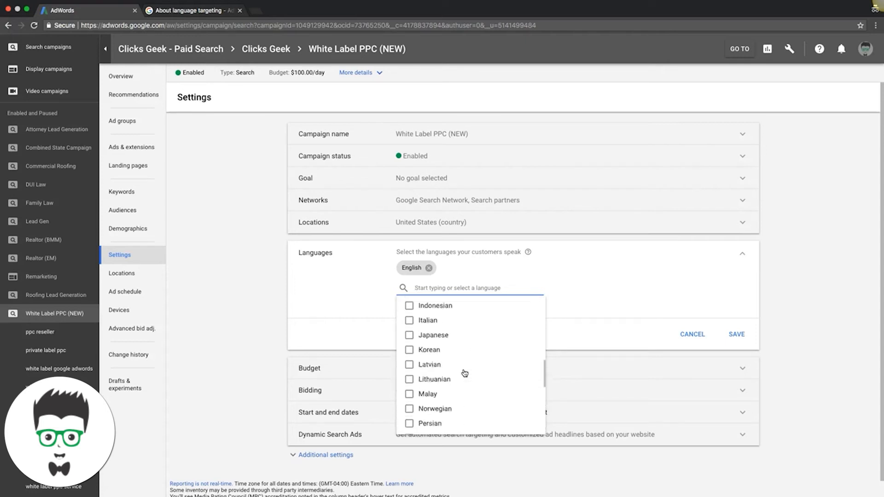
{"action": "scroll", "scroll_direction": "up", "scroll_amount": 3}
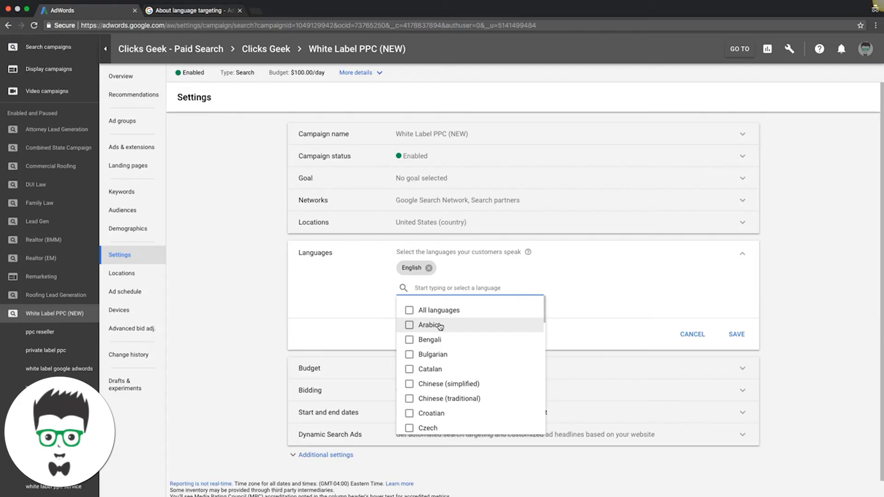
{"action": "mouse_move", "coordinate": [431, 369]}
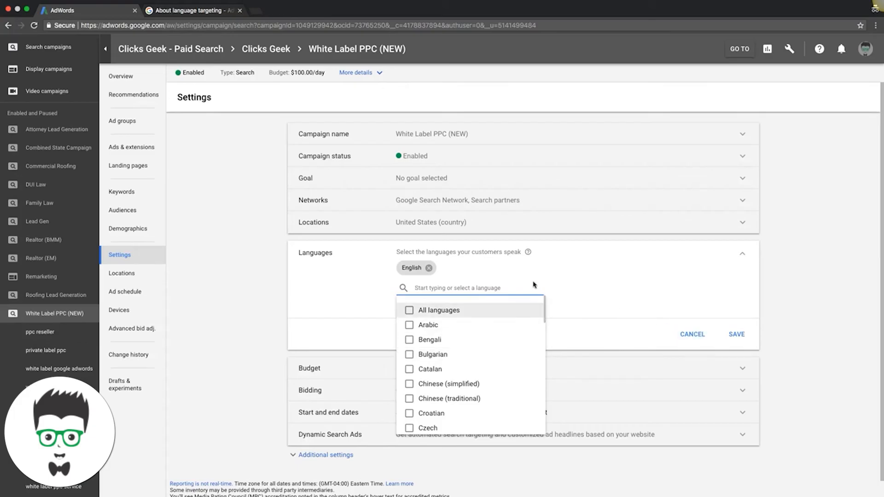
{"action": "mouse_move", "coordinate": [702, 346]}
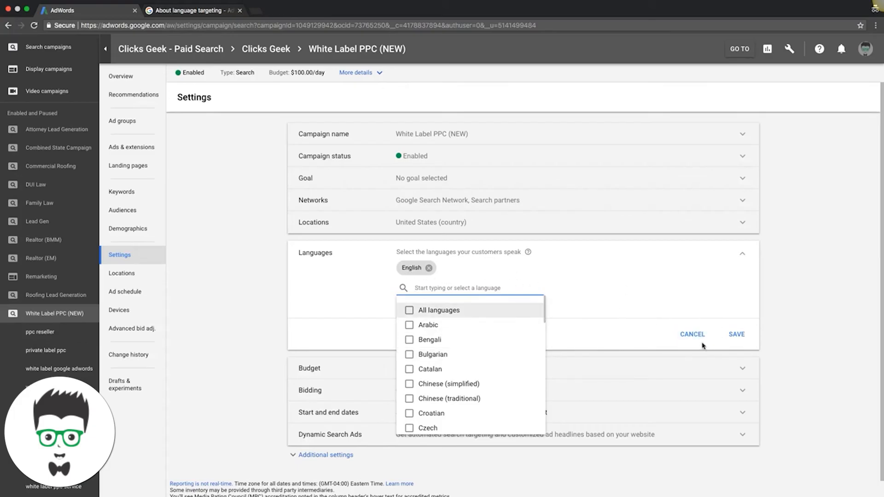